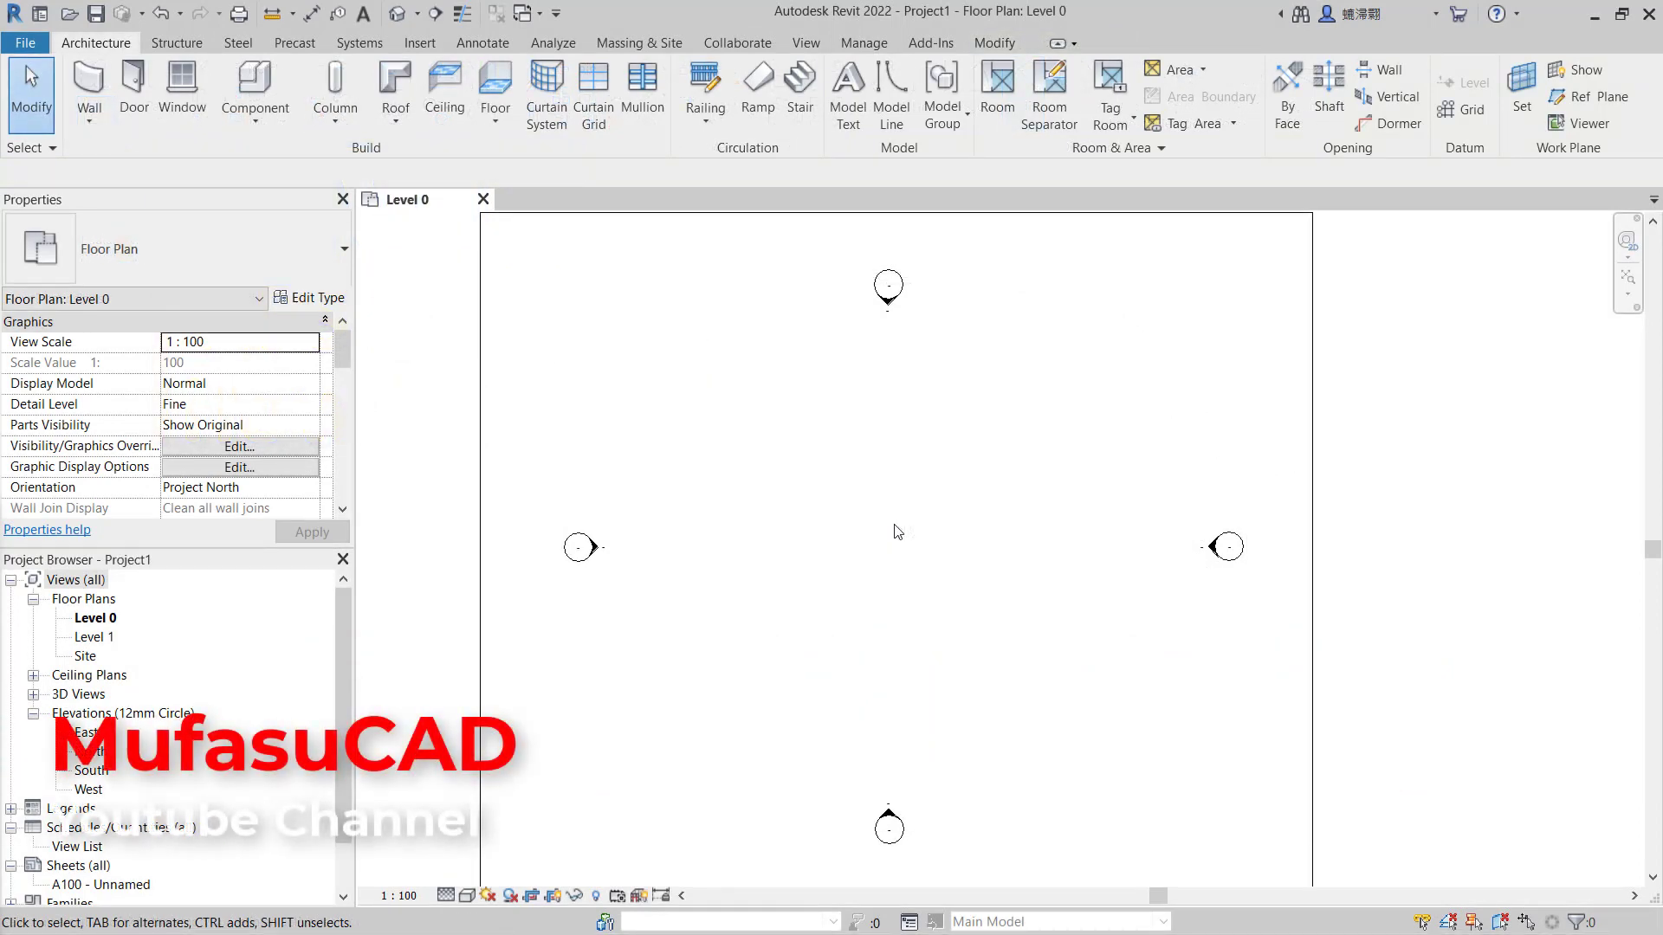
pyautogui.moveTo(845, 578)
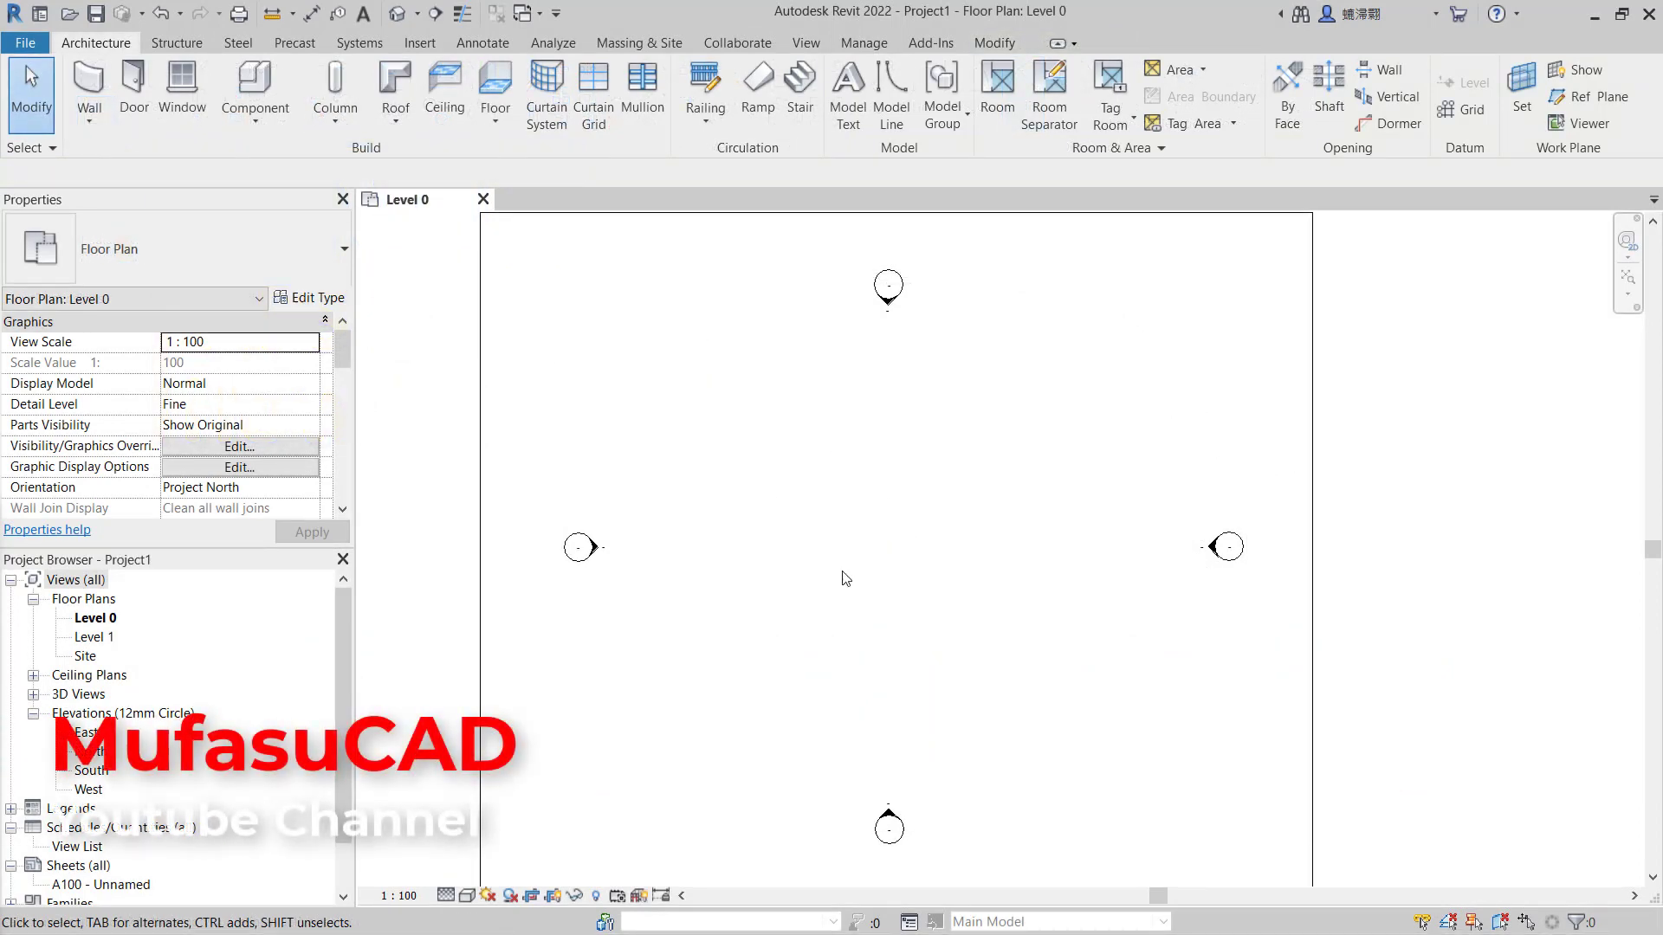
# Step: Draw the closed wall outline on Level 0 with an angled corner and rounded arc end
pyautogui.click(89, 90)
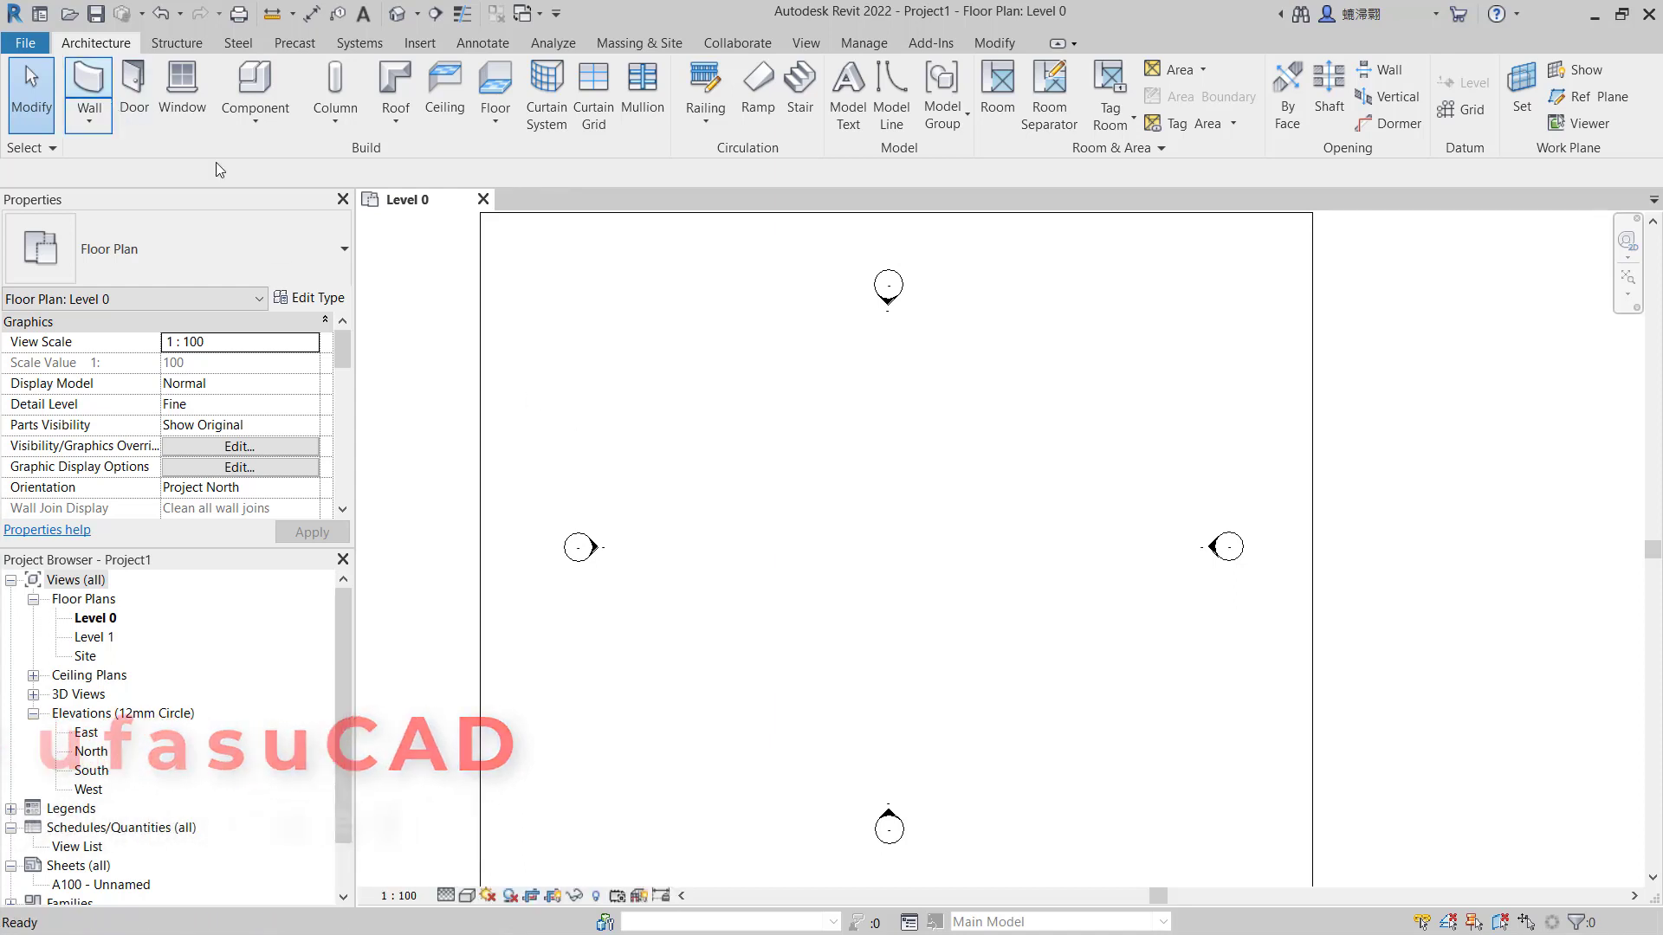
pyautogui.click(86, 90)
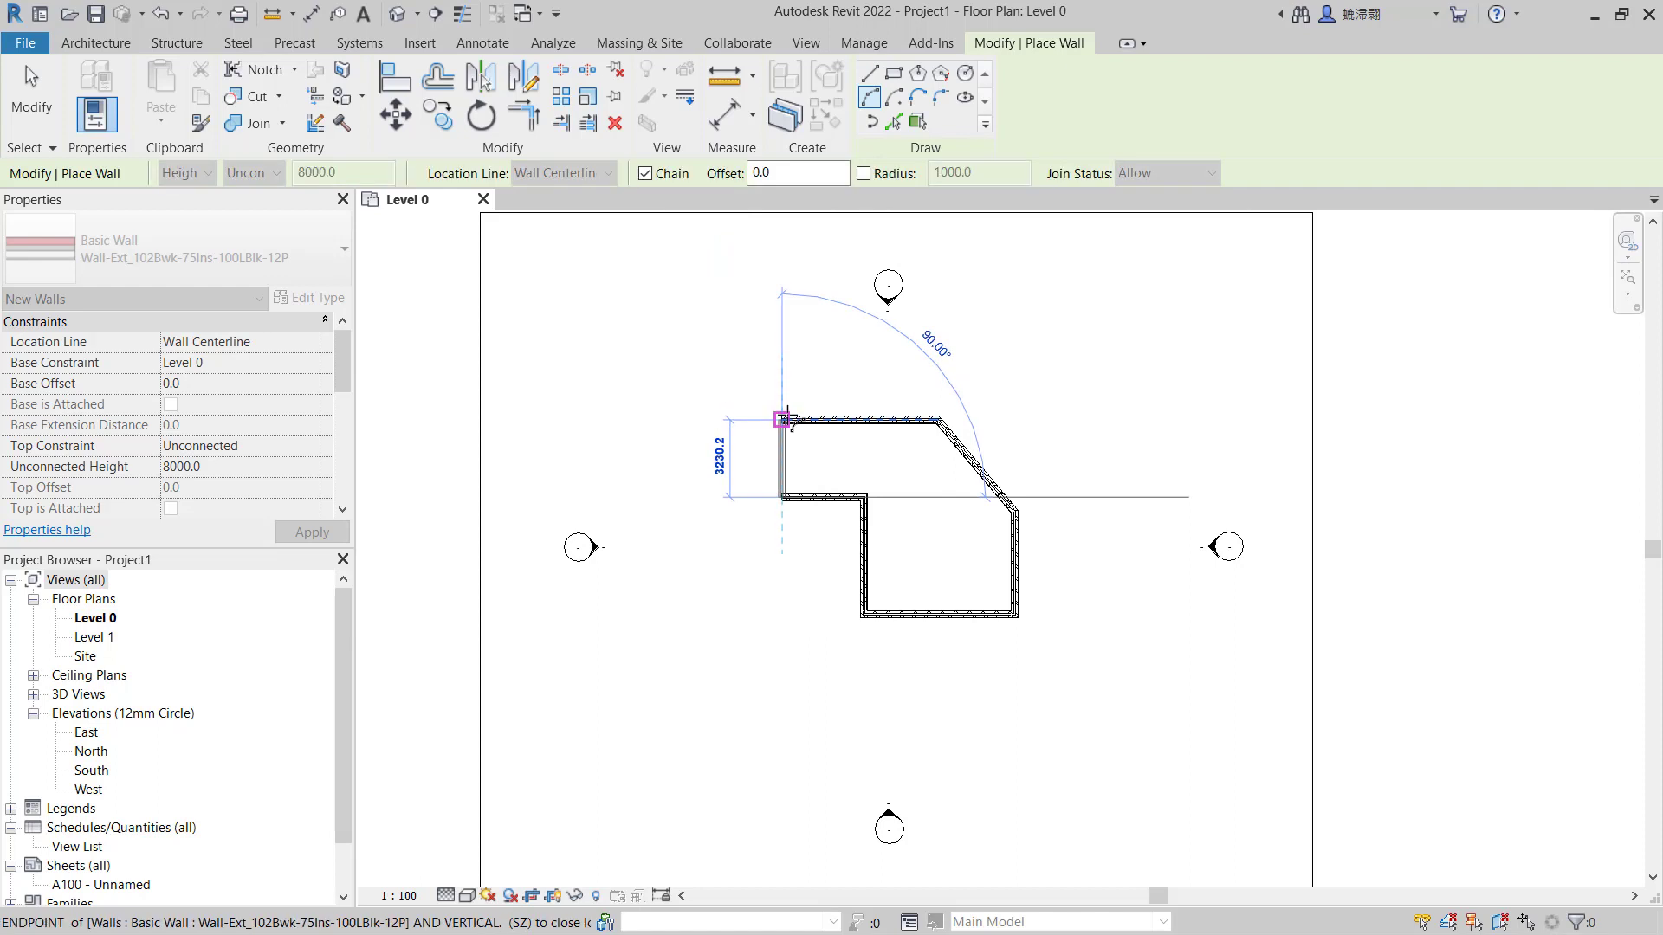
pyautogui.moveTo(782, 444)
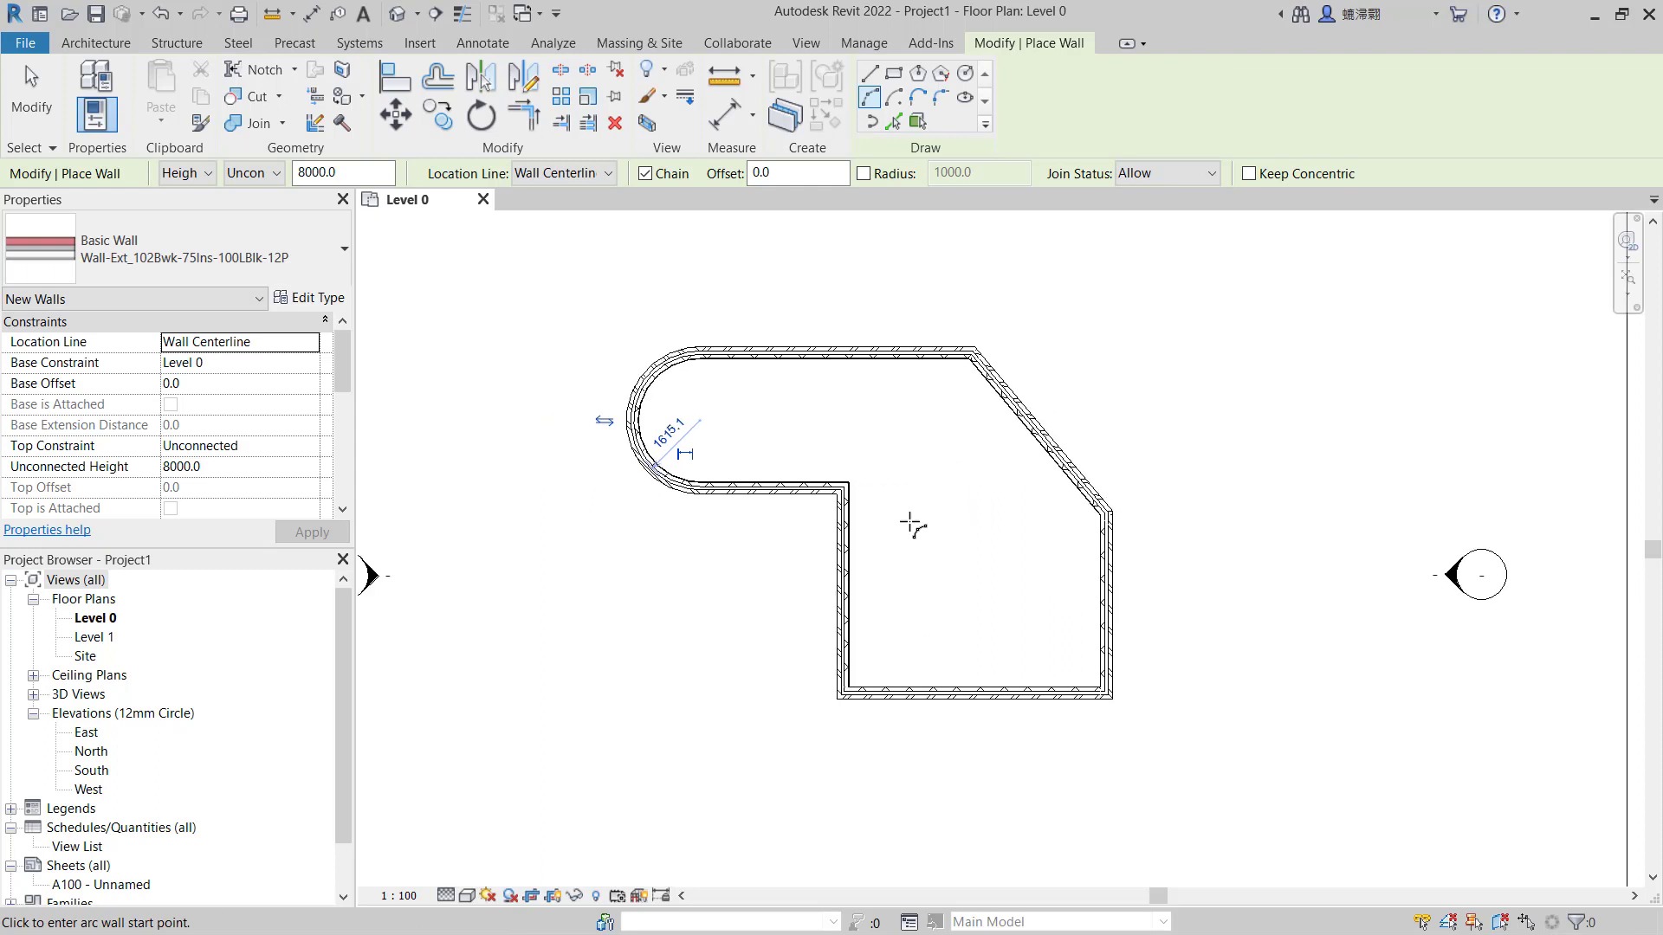
pyautogui.moveTo(899, 490)
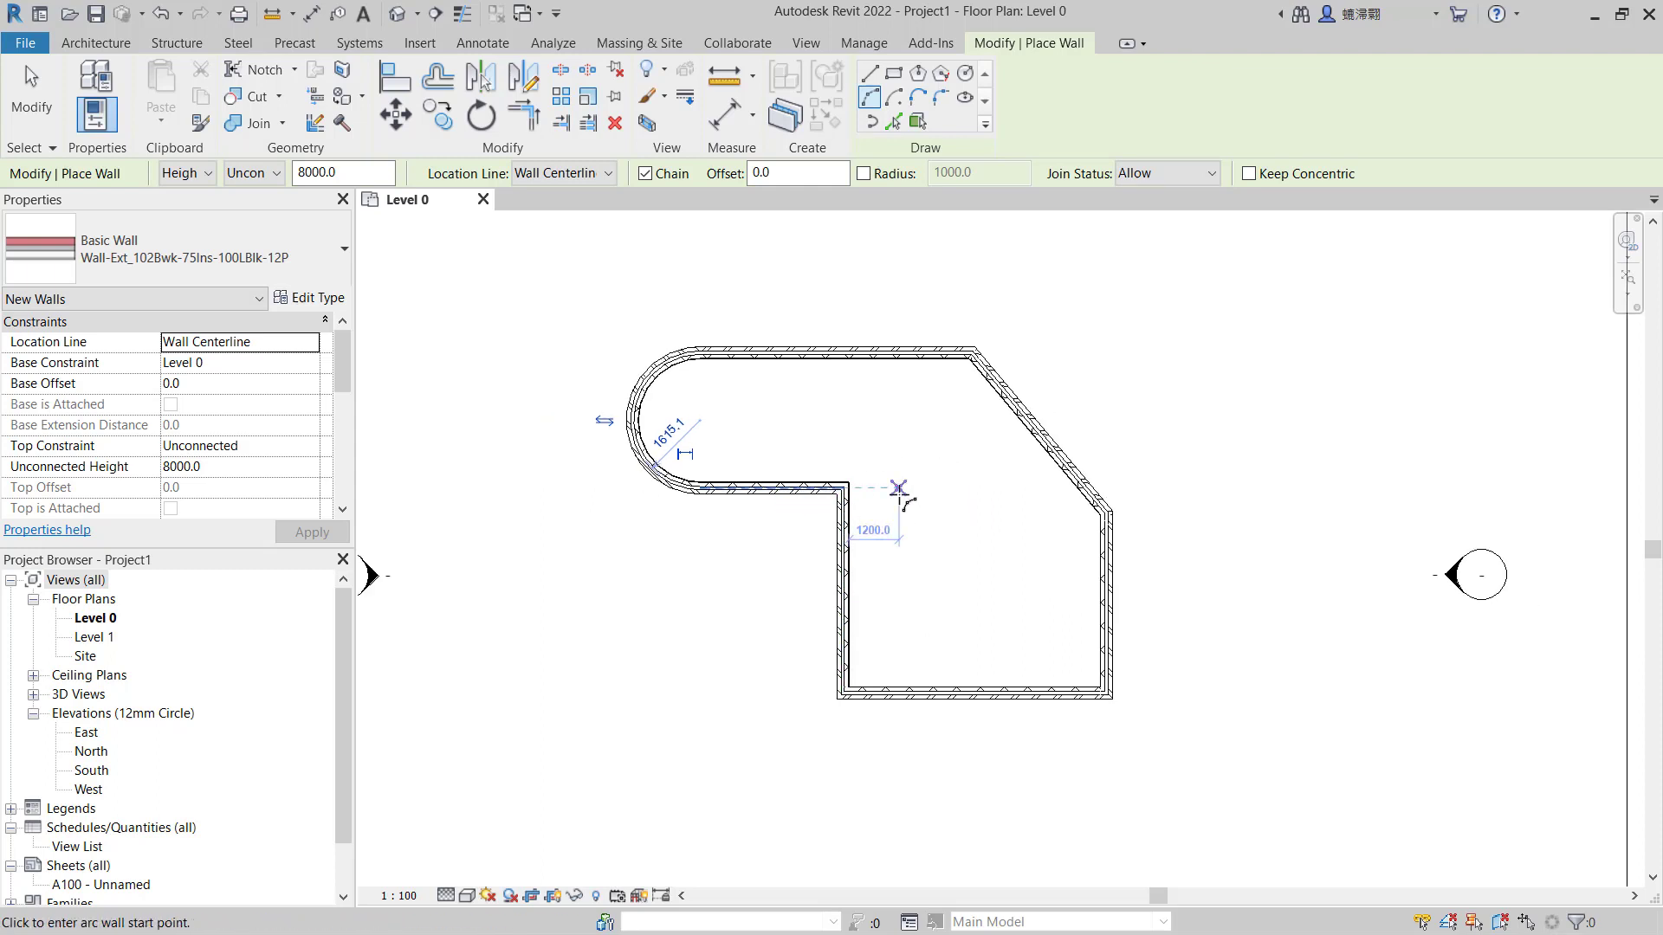
pyautogui.click(481, 42)
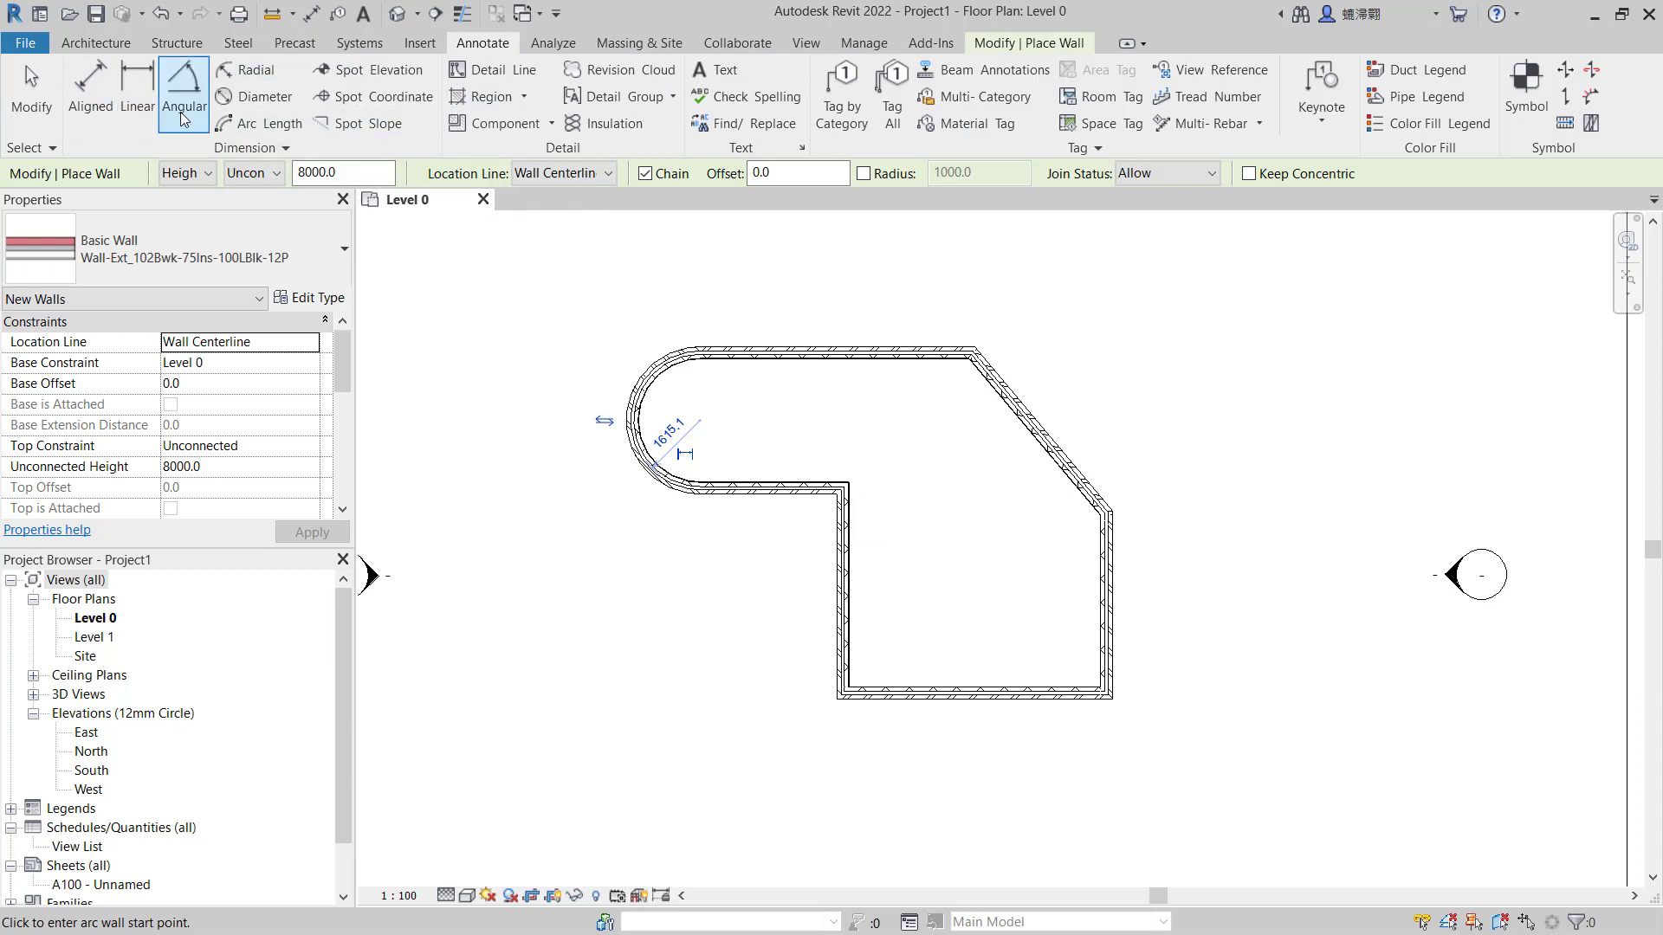
# Step: Place linear dimensions 3269 and 6590 plus overall 9859 beneath the outline
pyautogui.click(137, 90)
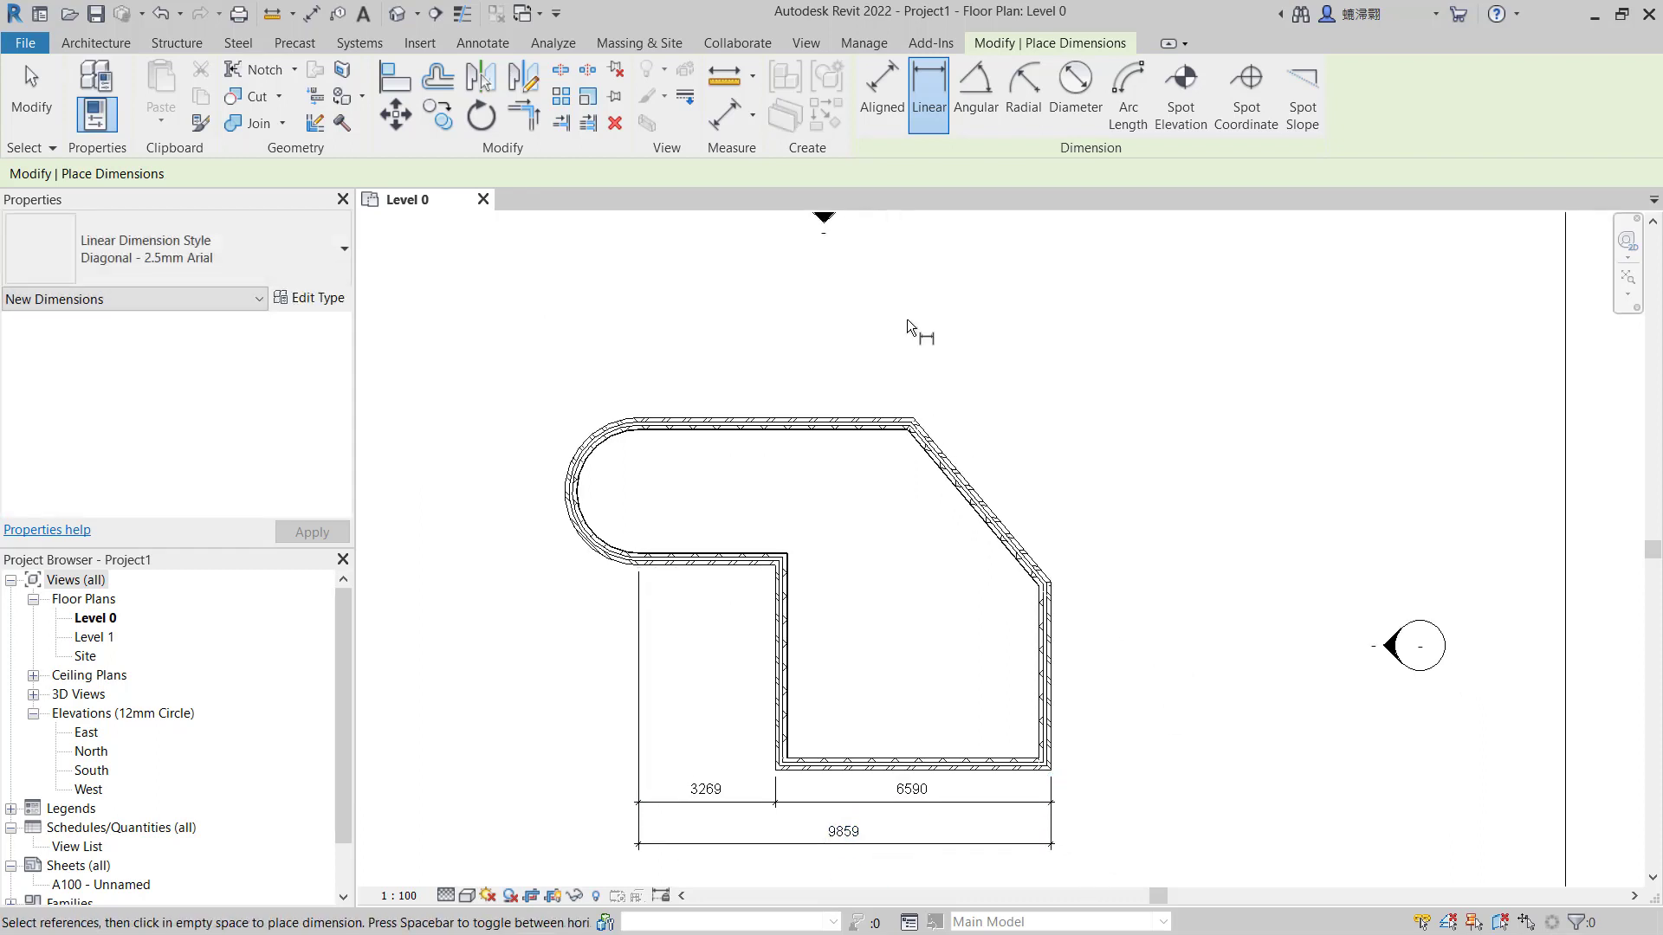
pyautogui.moveTo(880, 93)
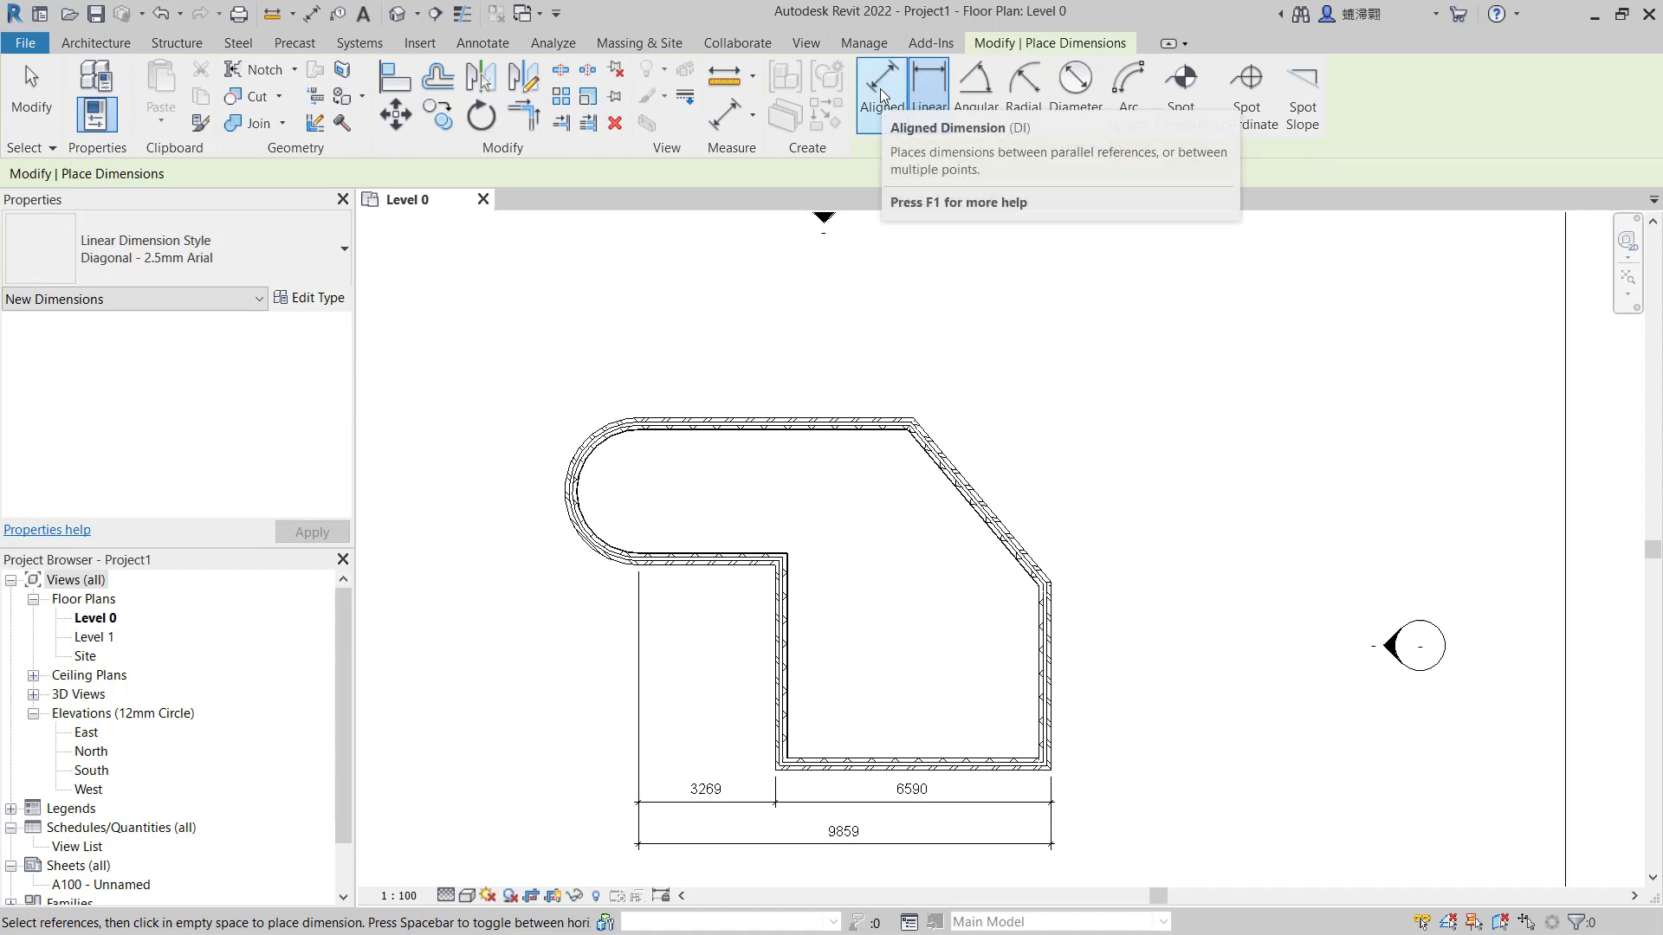
# Step: Place an aligned dimension of 5120 along the diagonal wall
pyautogui.click(882, 93)
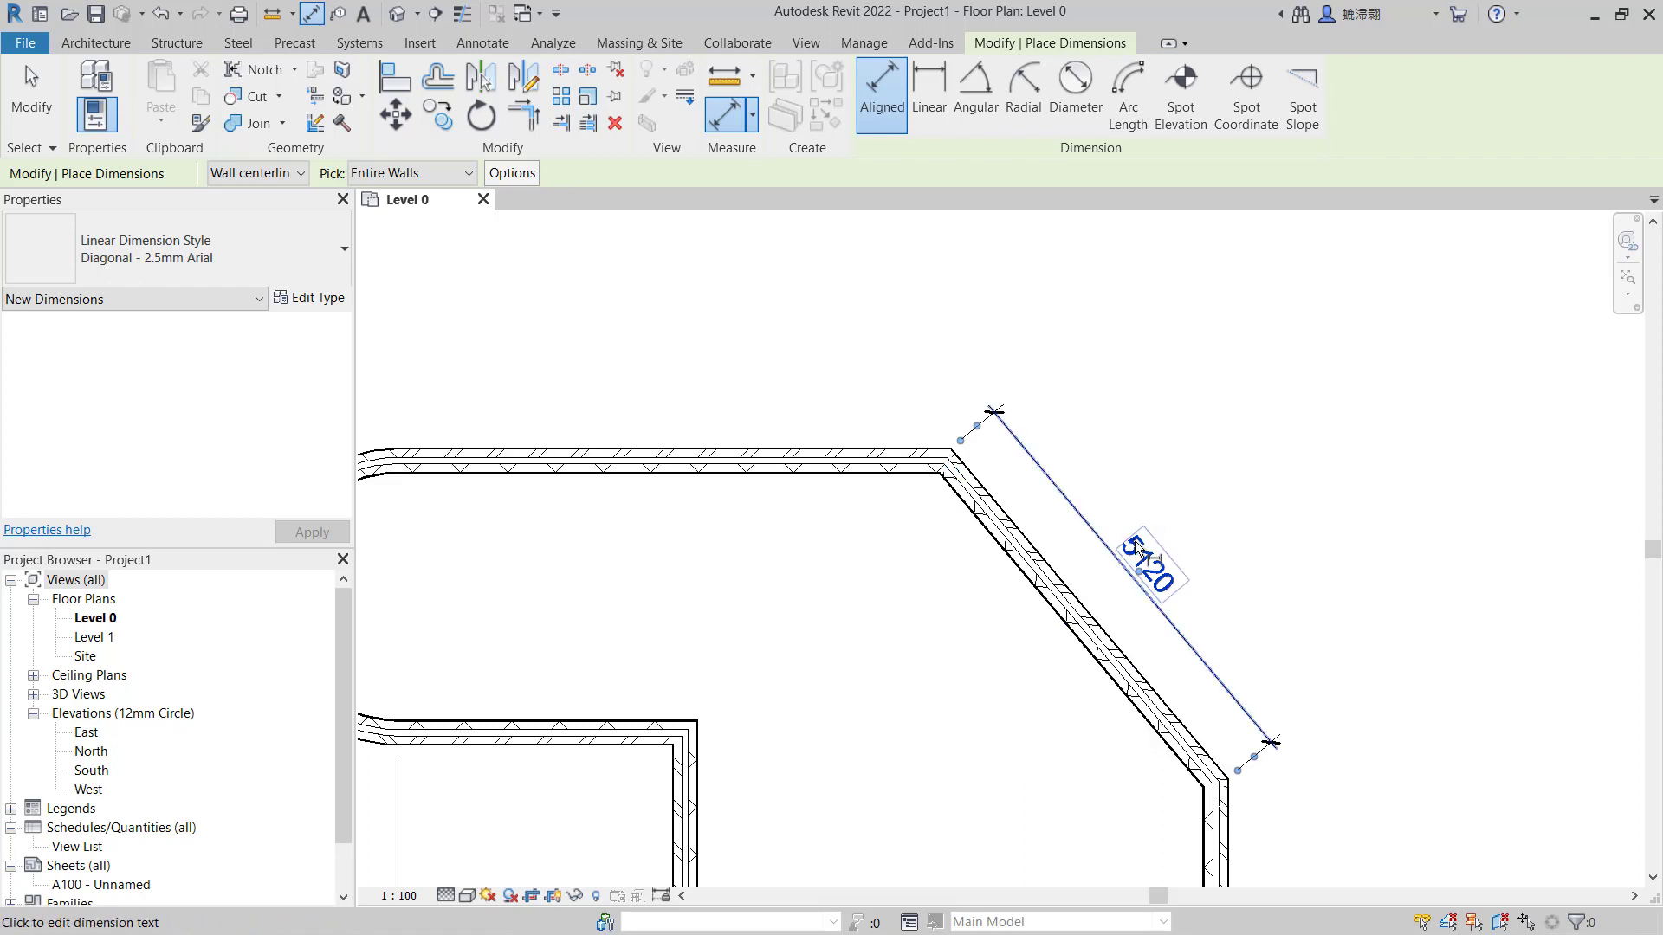
pyautogui.click(1022, 94)
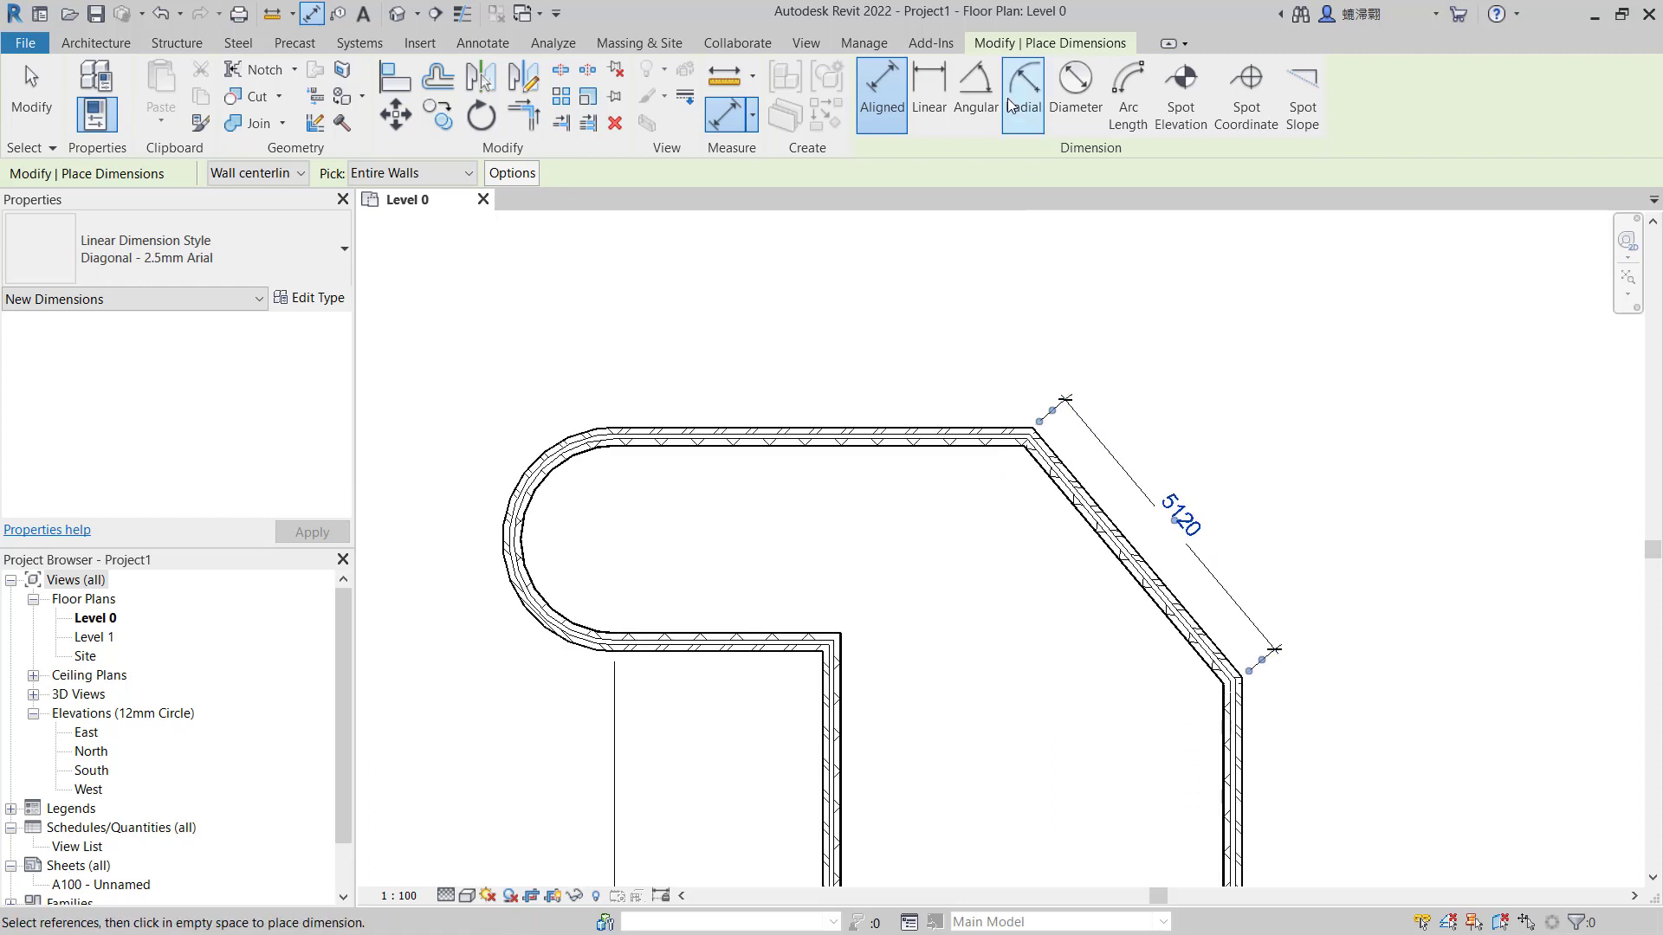
# Step: Place a 140.00° angular dimension between the diagonal and right-hand walls
pyautogui.click(974, 93)
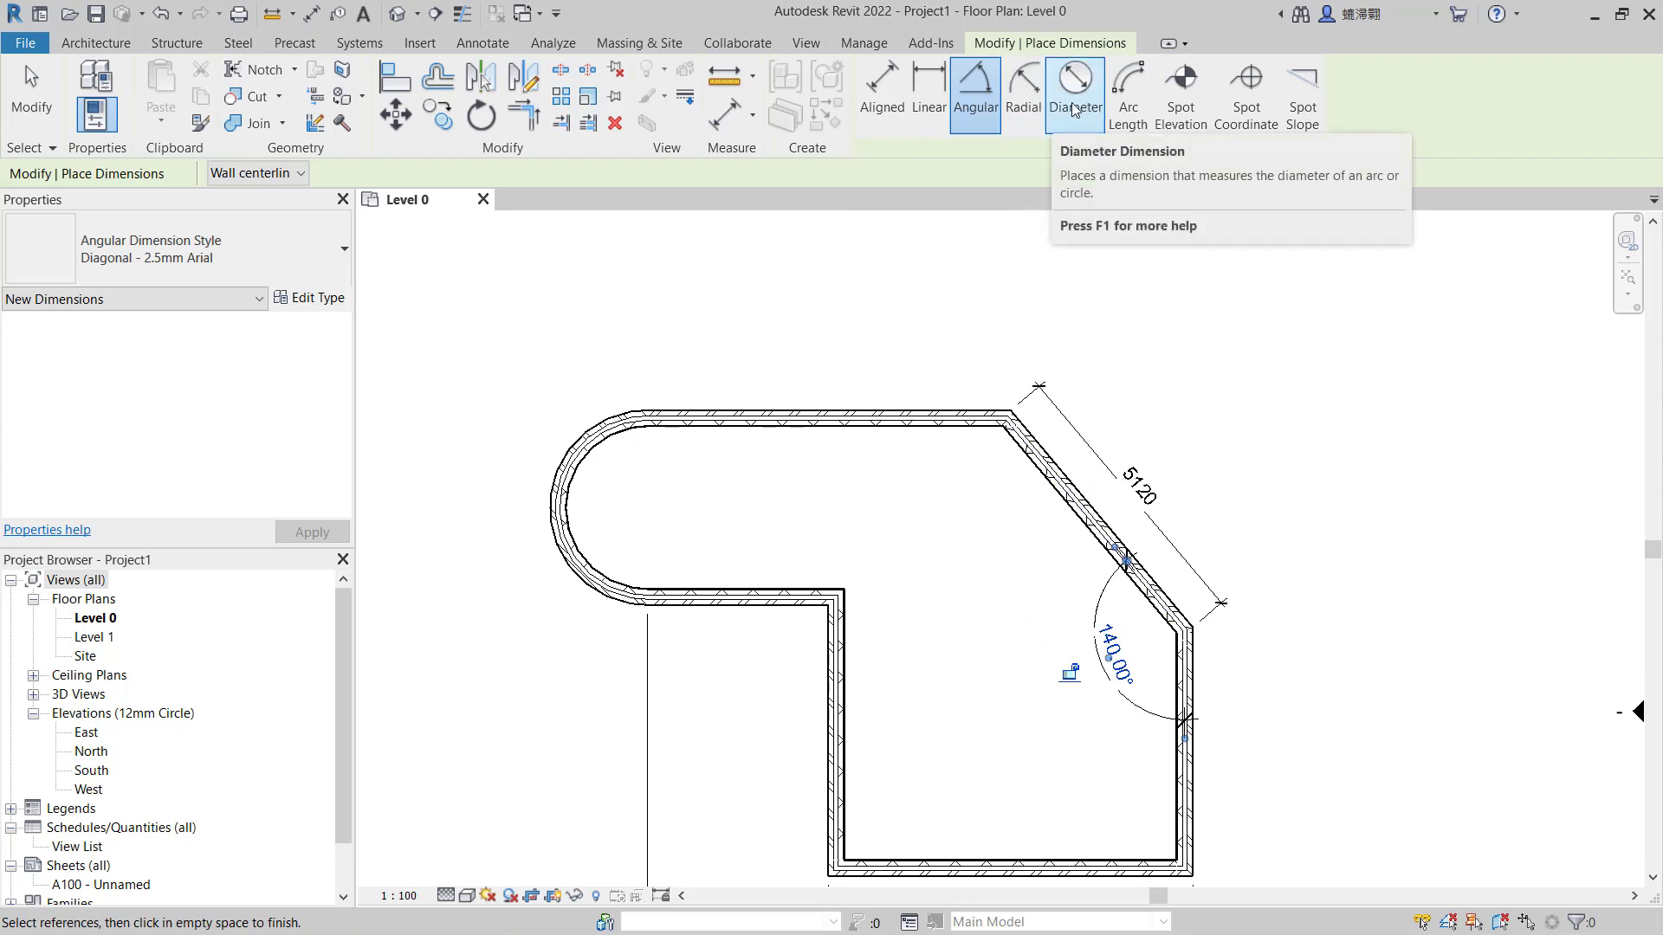
pyautogui.click(1020, 92)
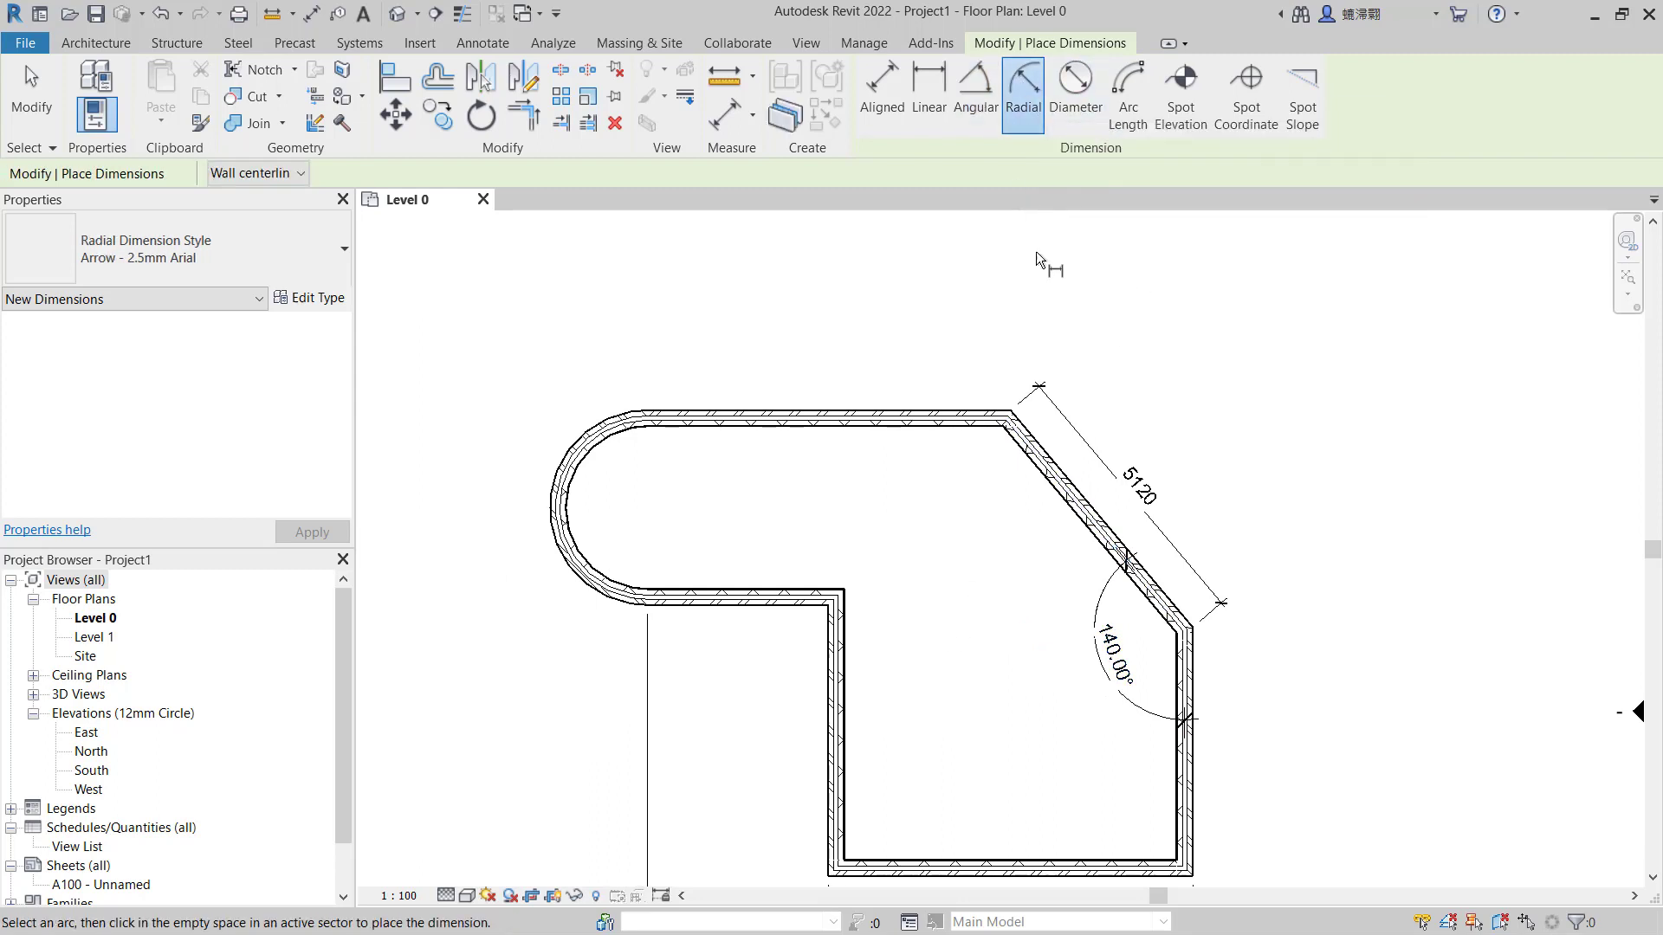